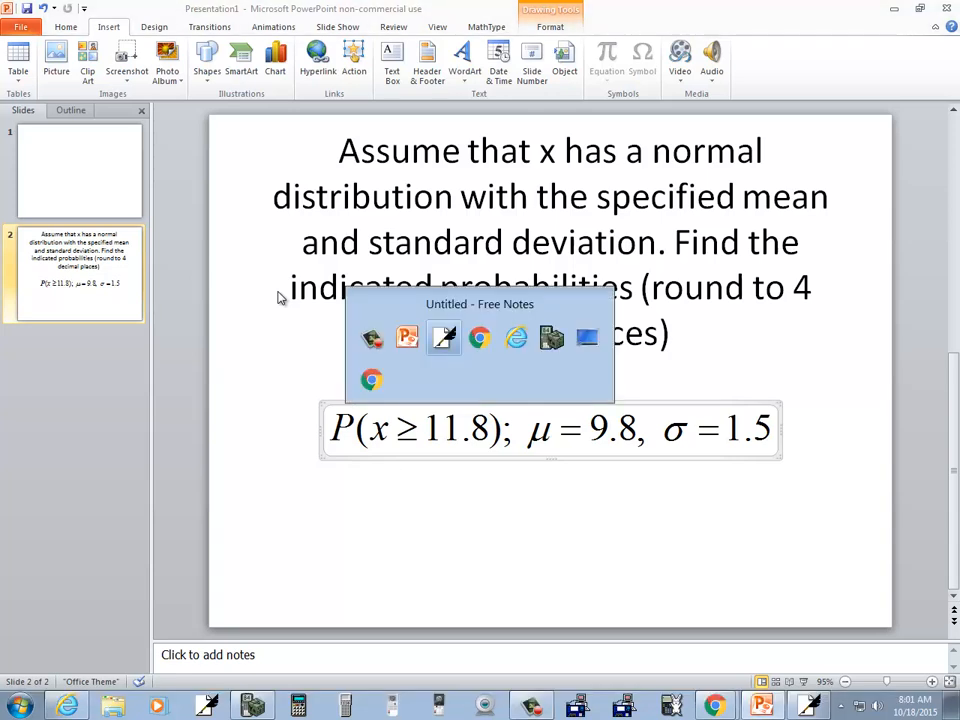
Label the curve 11.8 and E99, hatch the right tail, and start writing 'Norm' below
click(444, 336)
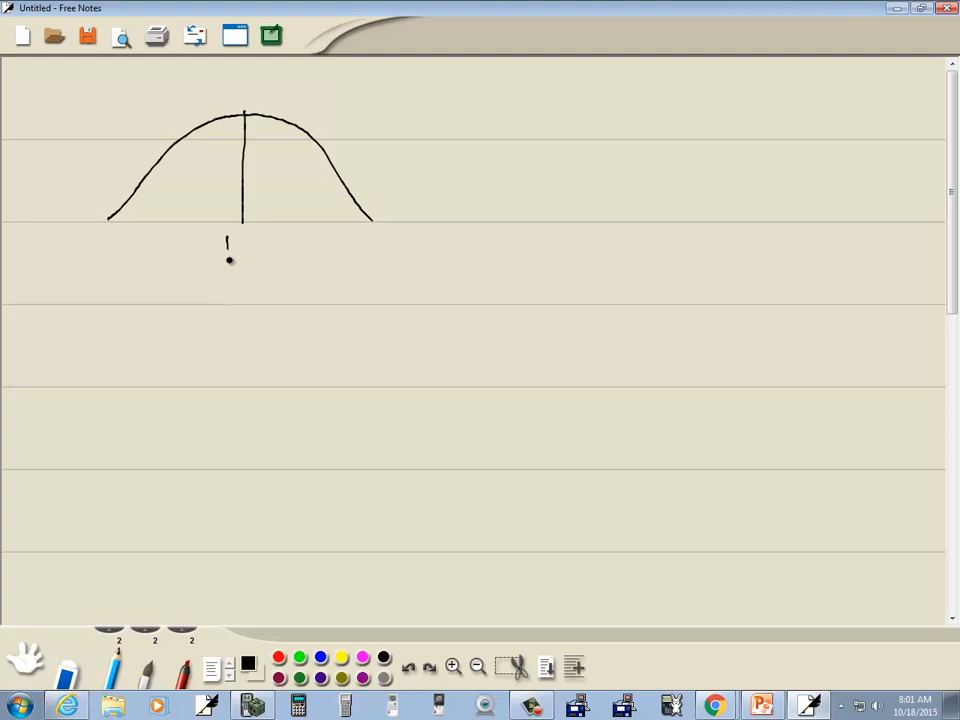
drag(220, 250, 264, 256)
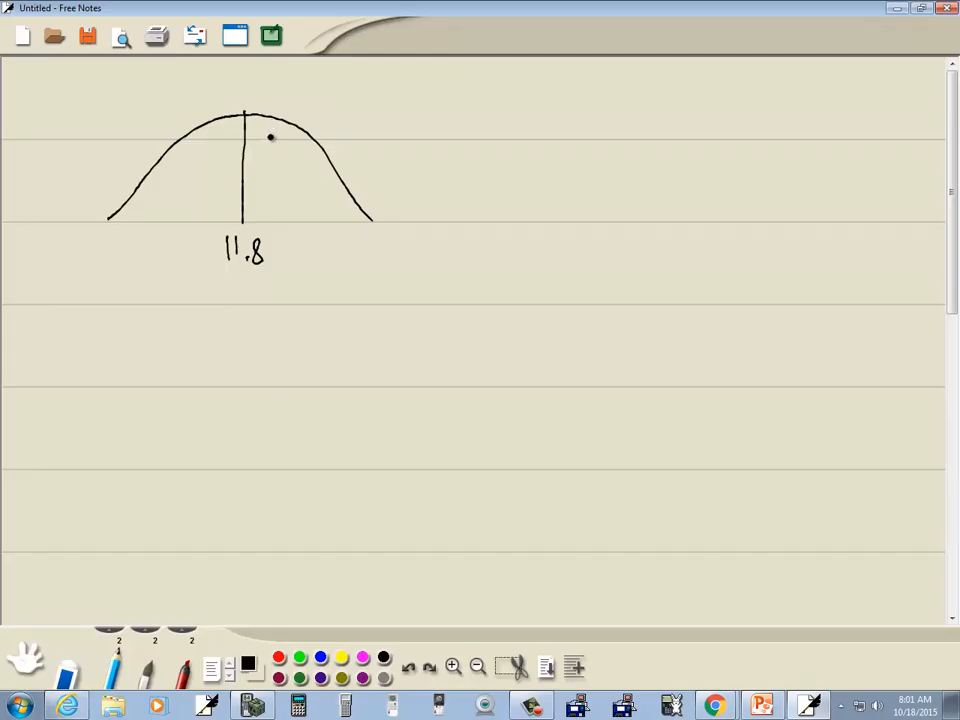
drag(250, 136, 324, 200)
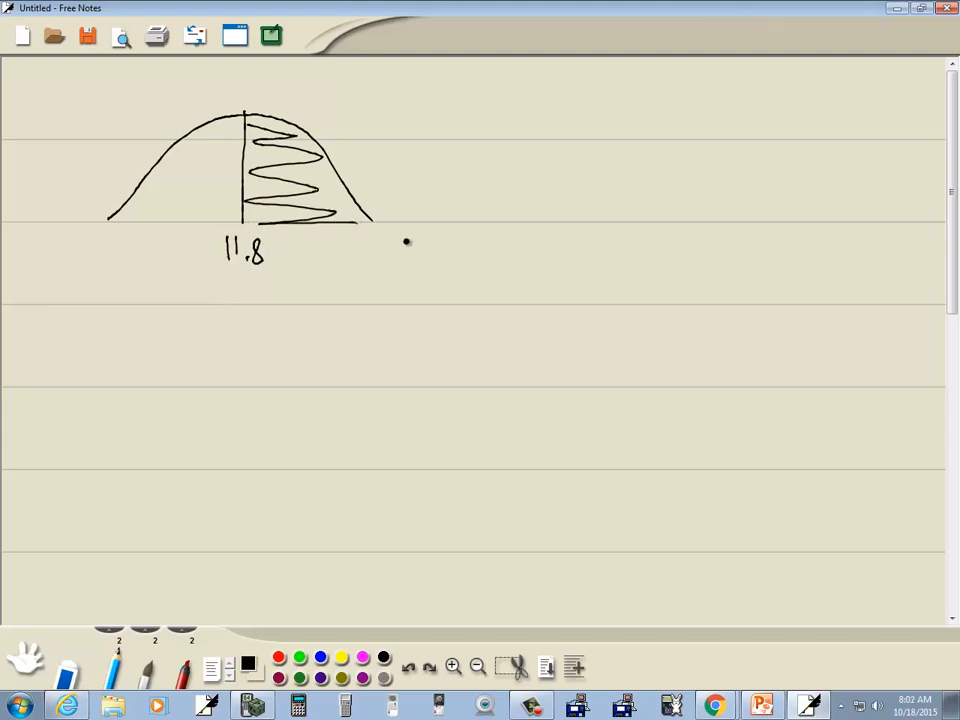
drag(382, 252, 396, 238)
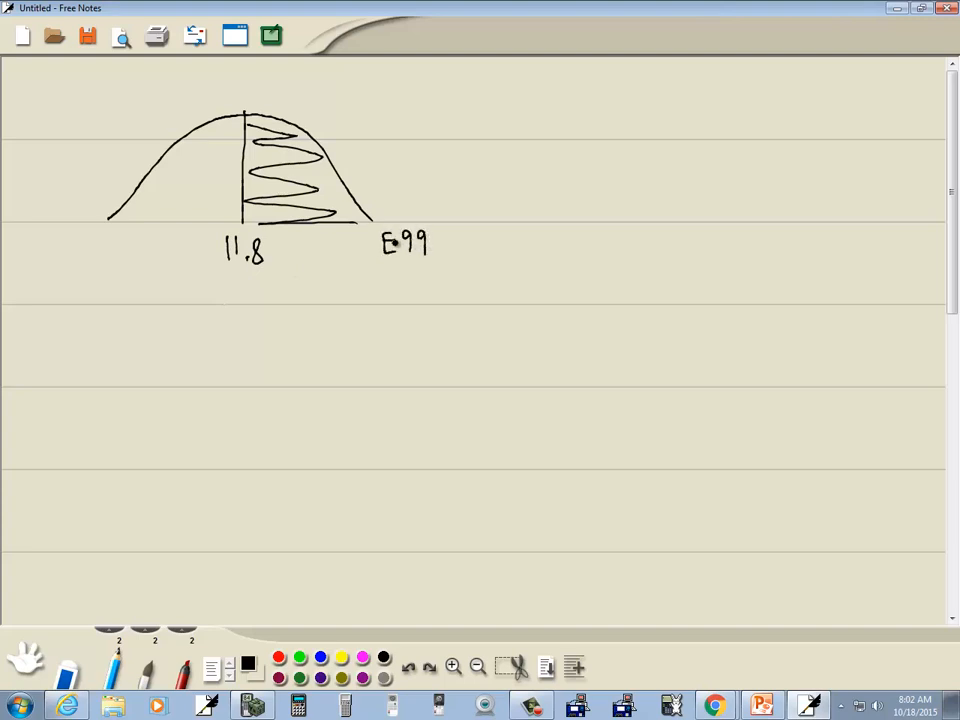
click(104, 314)
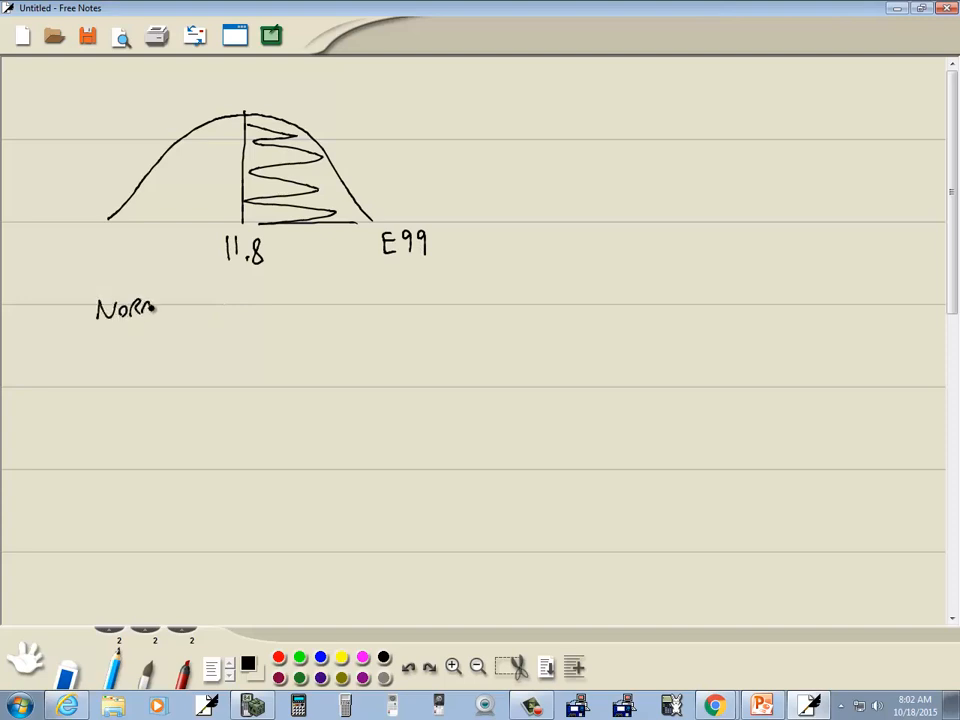
Continue the expression to read normalcdf(11.8, E99 beneath the curve
text(MALCD:)
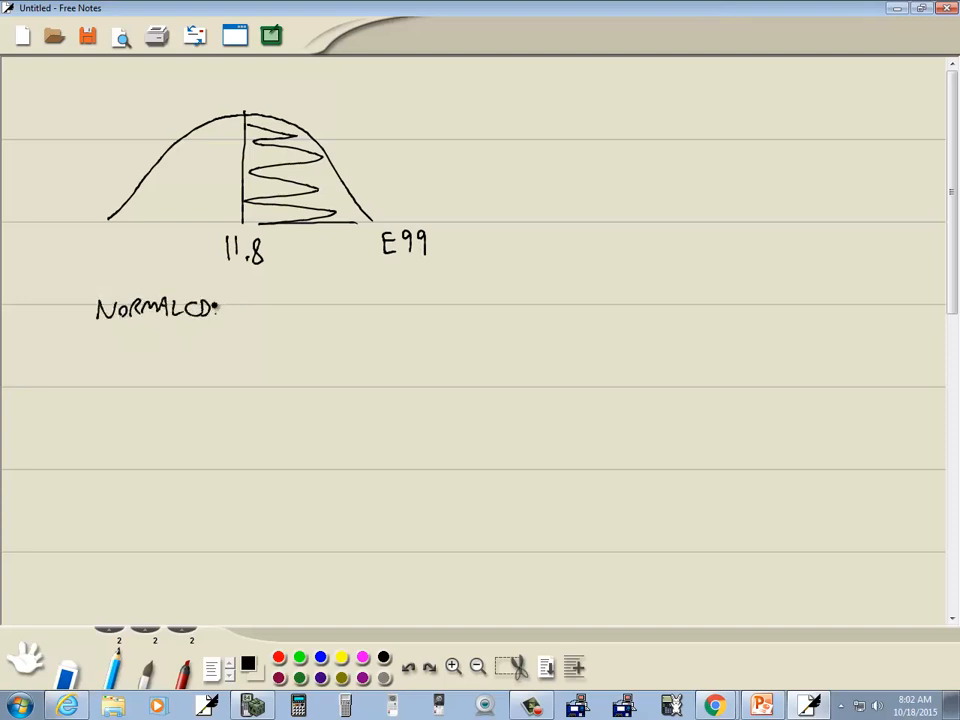
text(F (11.8, F)
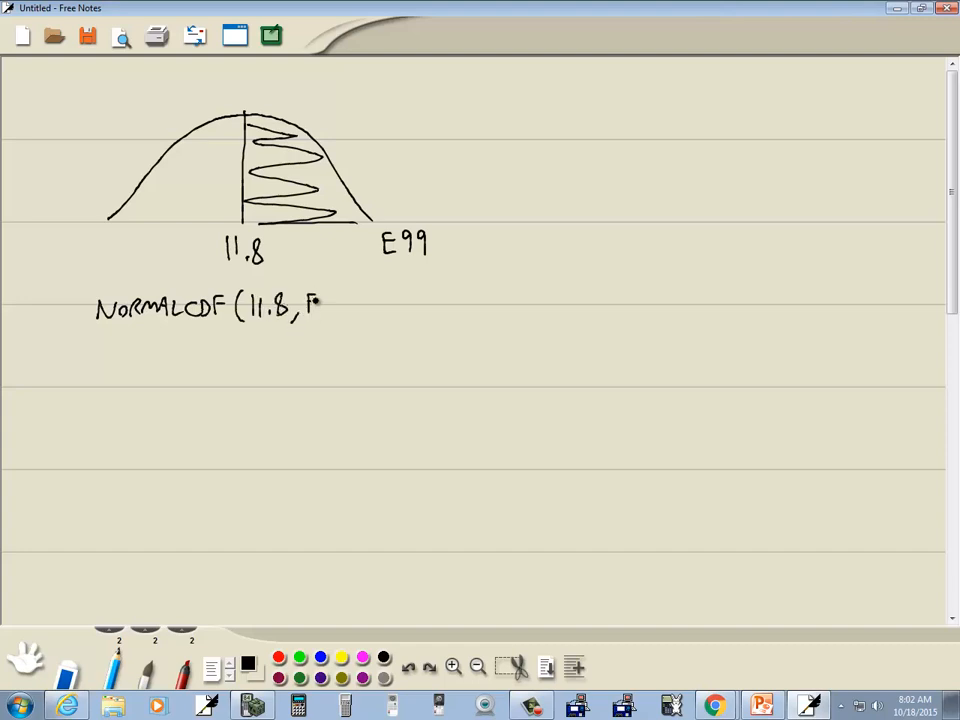
drag(310, 304, 368, 324)
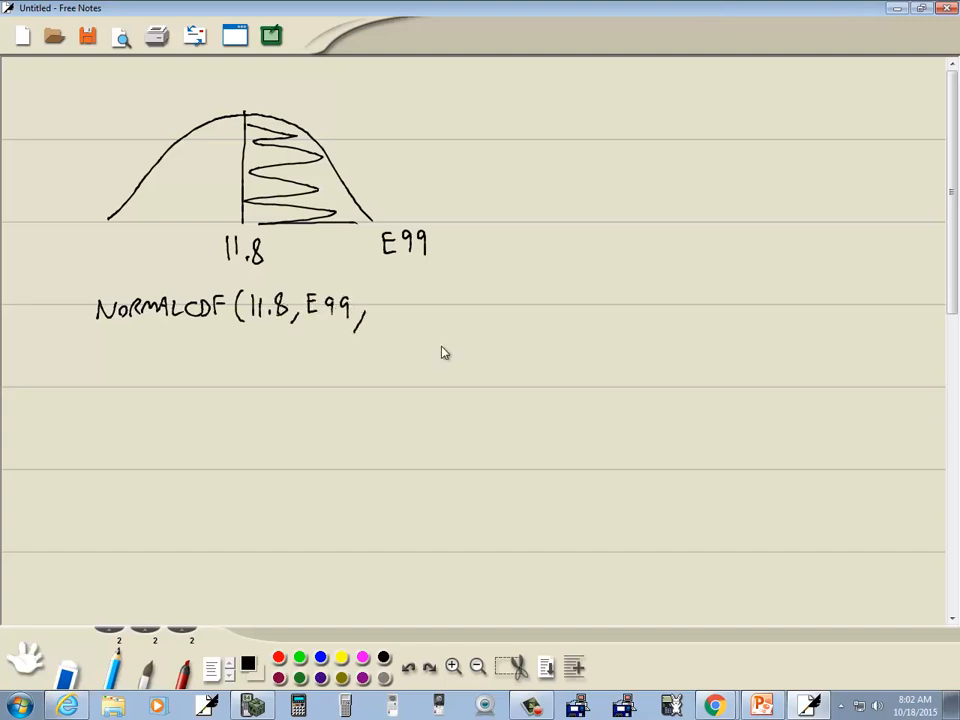
Add the mean 9.8 and a comma, continuing toward the standard deviation
click(390, 304)
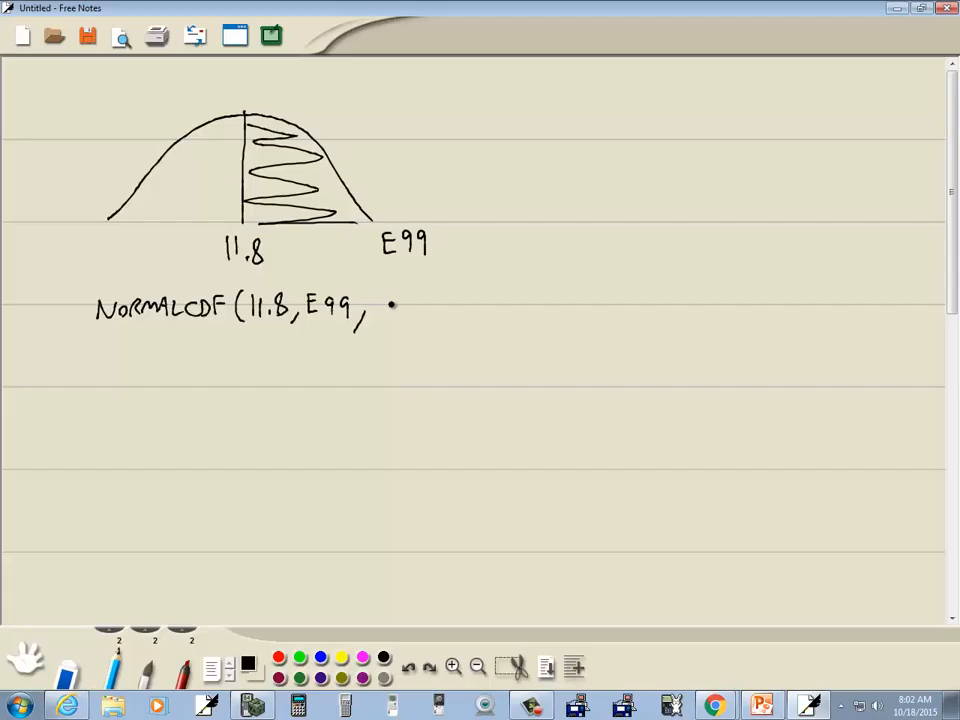
drag(376, 310, 416, 320)
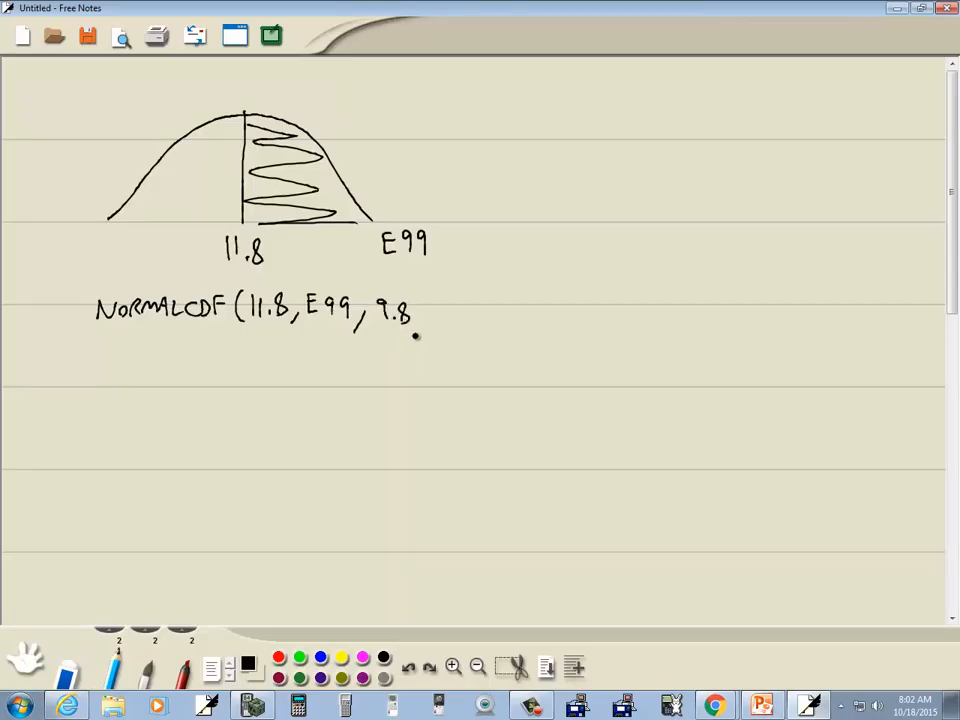
drag(418, 336, 424, 318)
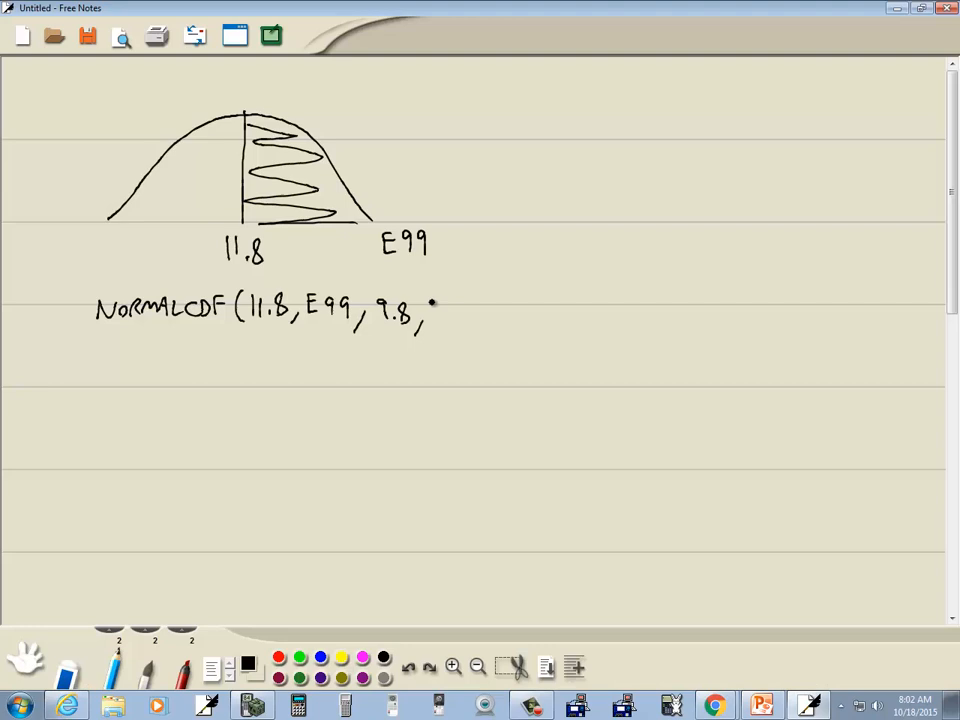
drag(436, 300, 486, 320)
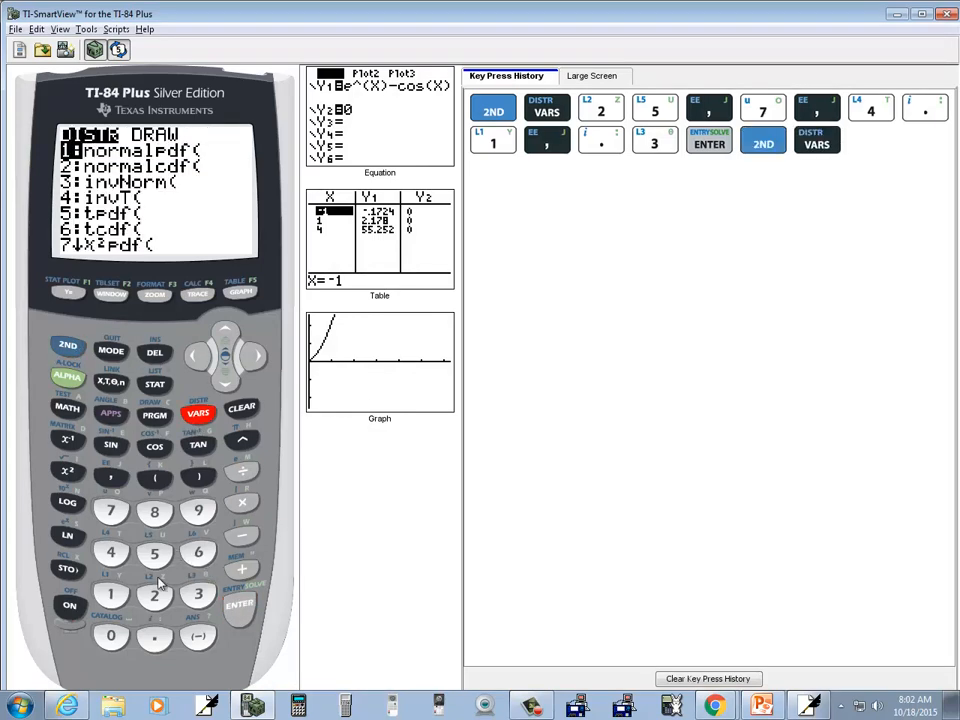
Evaluate normalcdf(11.8, E99, 9.8, 1.5) on the TI-84 Plus emulator
click(154, 596)
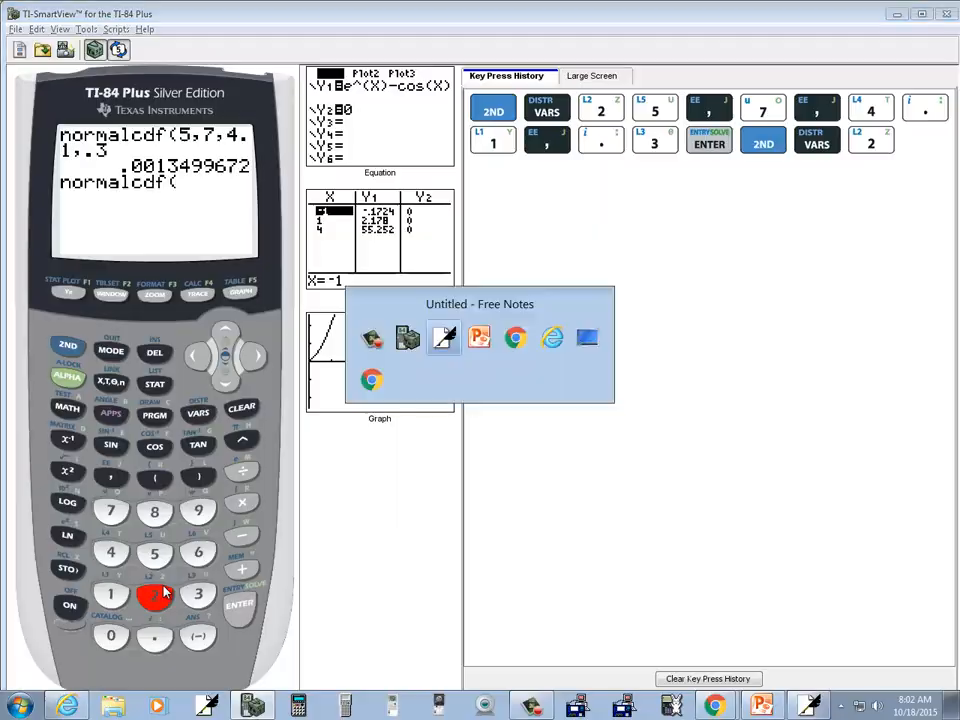
click(112, 596)
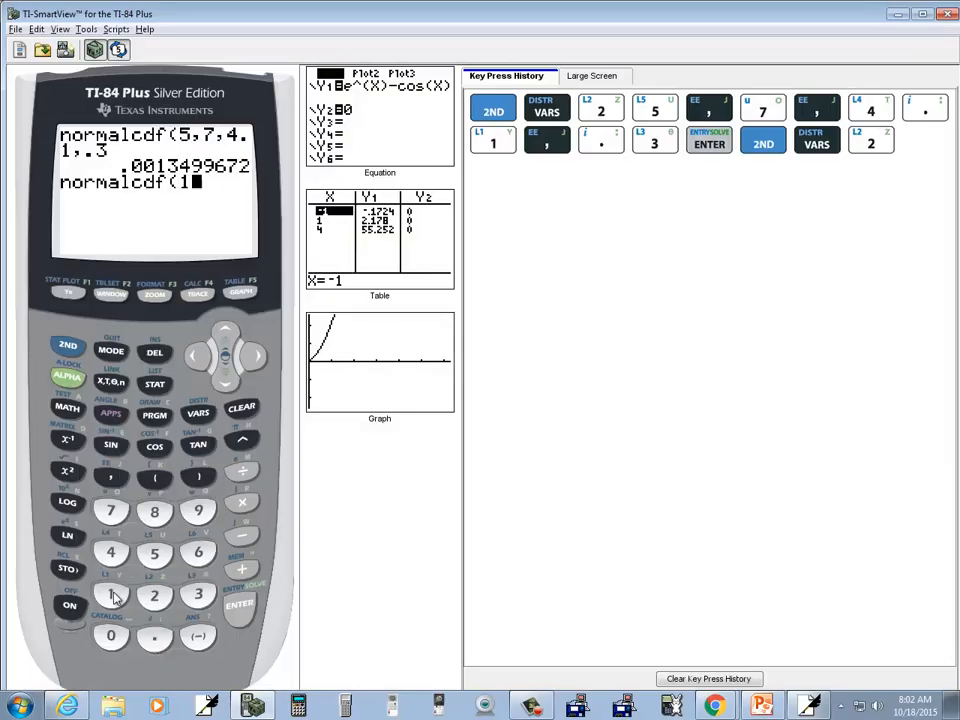
click(154, 512)
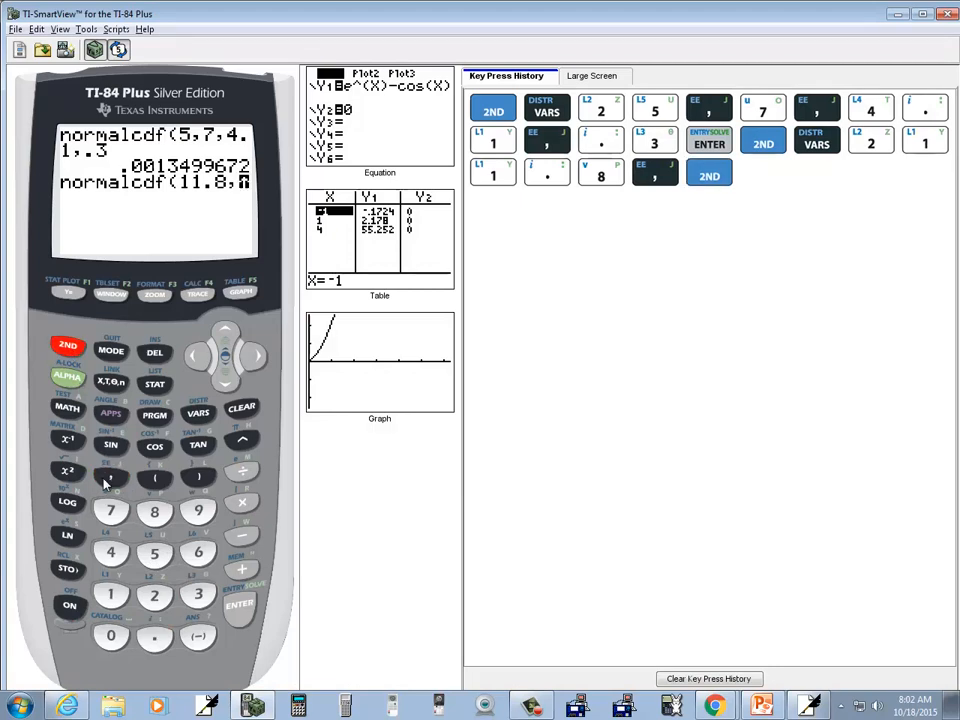
click(196, 512)
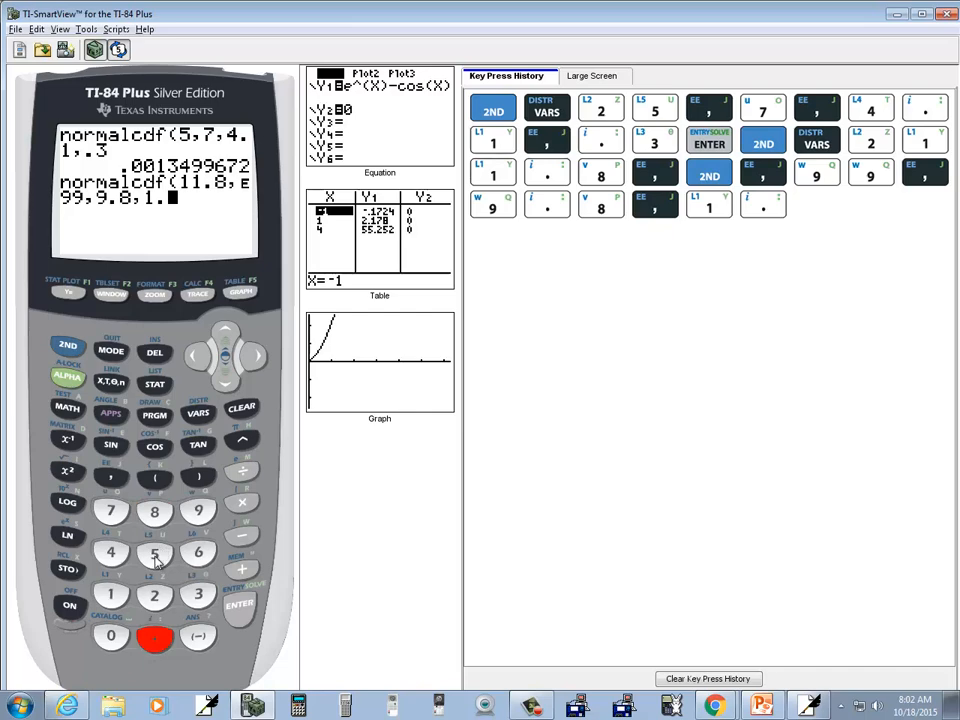
click(240, 608)
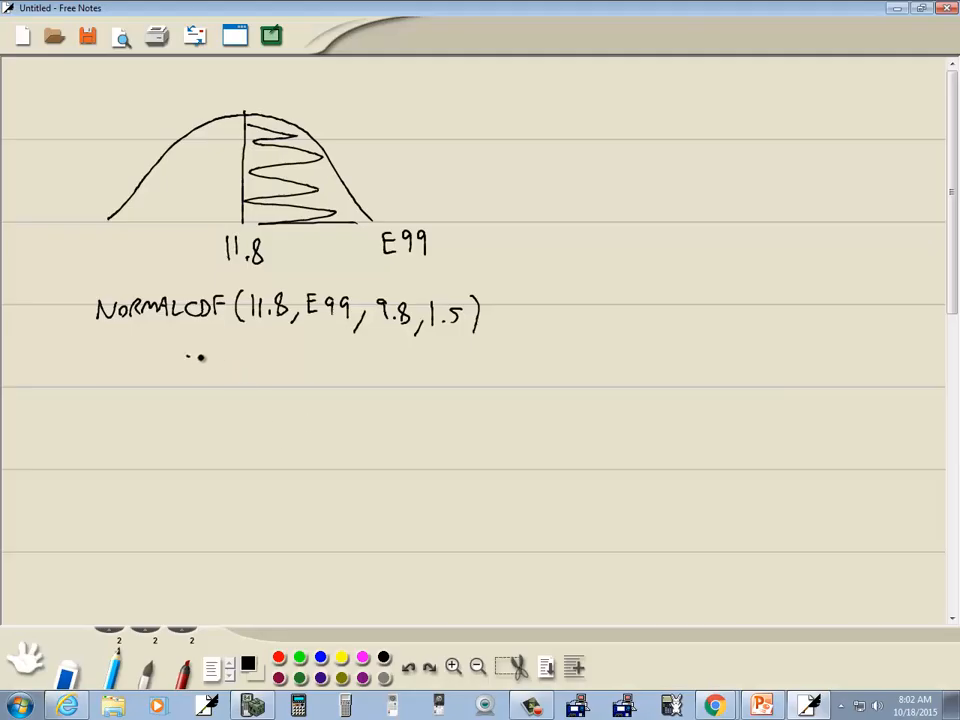
Write the answer = .0912 under the expression and box it
drag(180, 370, 270, 376)
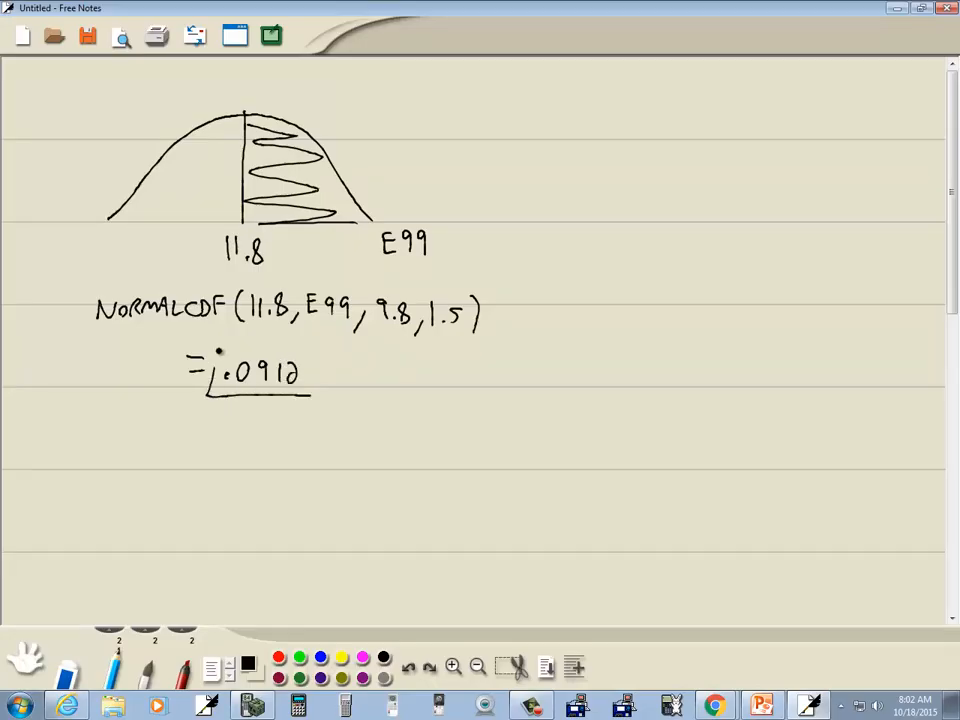
drag(204, 356, 324, 400)
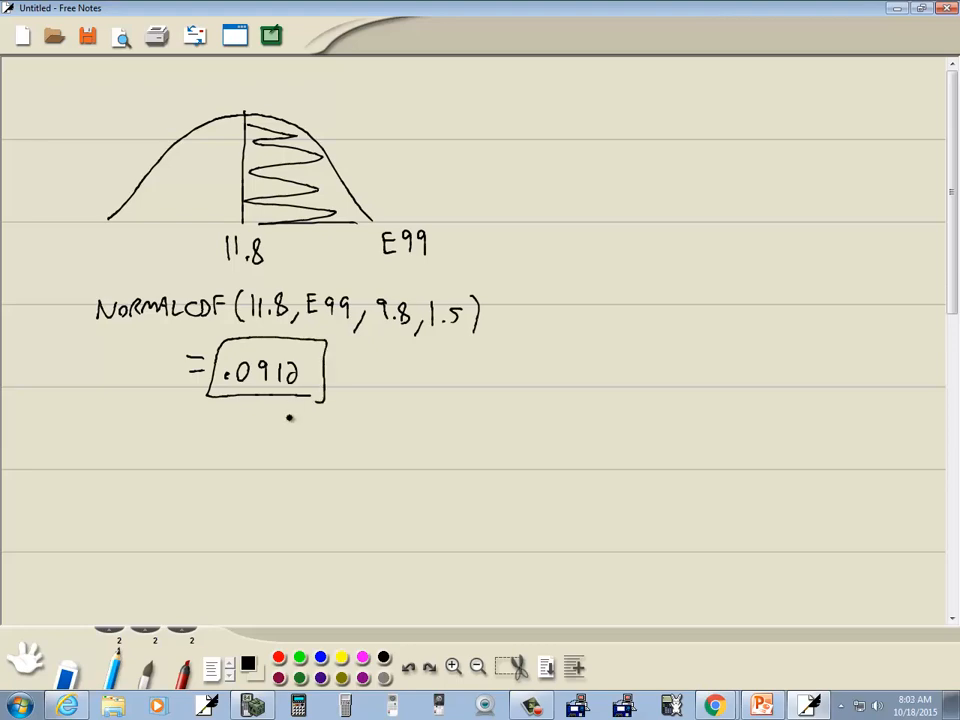